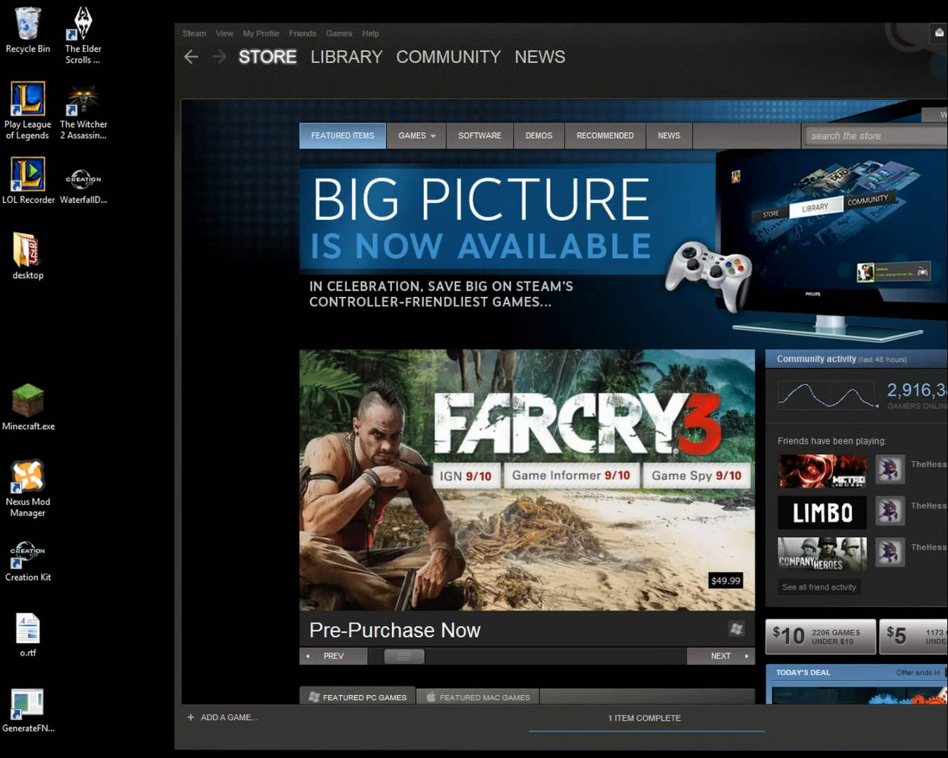
Step: Open The Elder Scrolls V: Skyrim's Properties from the Steam Library
left_click(720, 655)
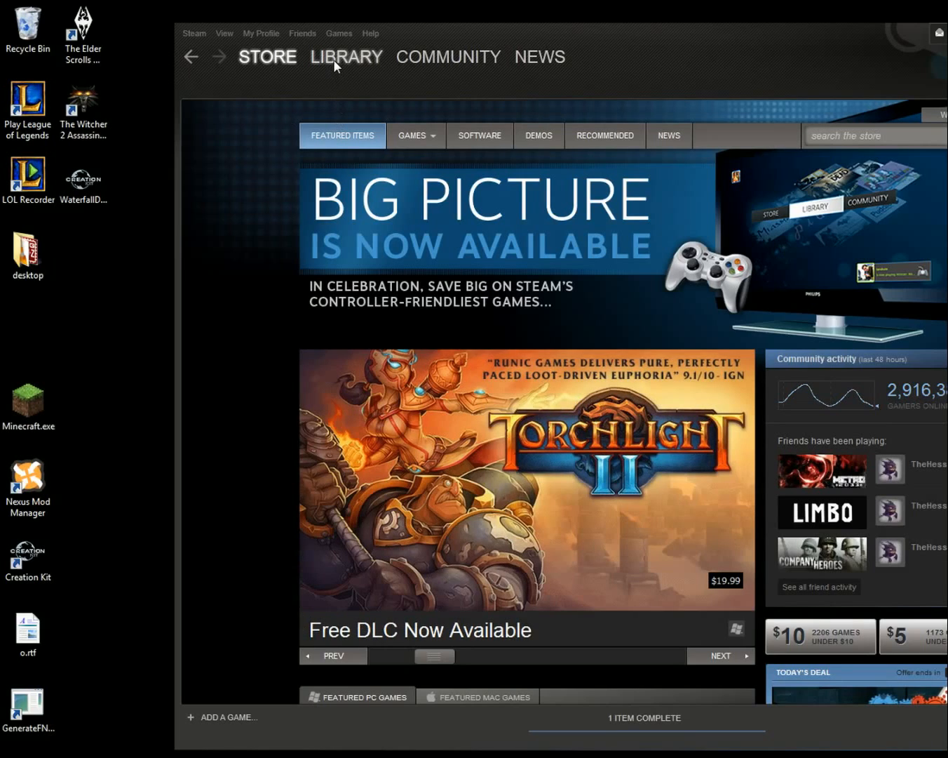
left_click(346, 57)
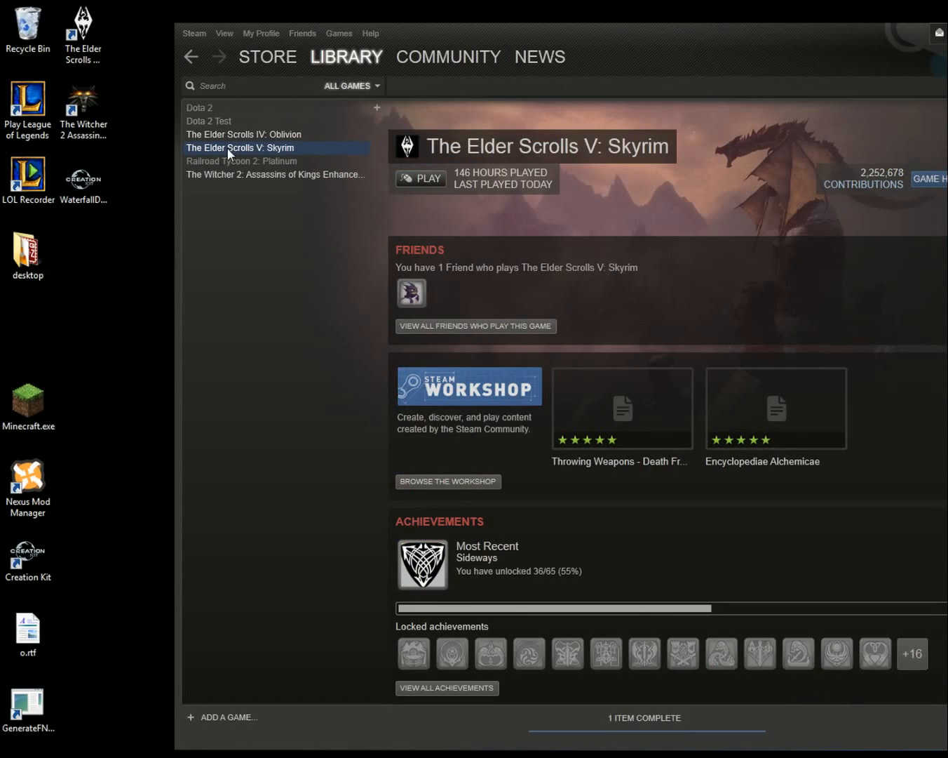
right_click(238, 148)
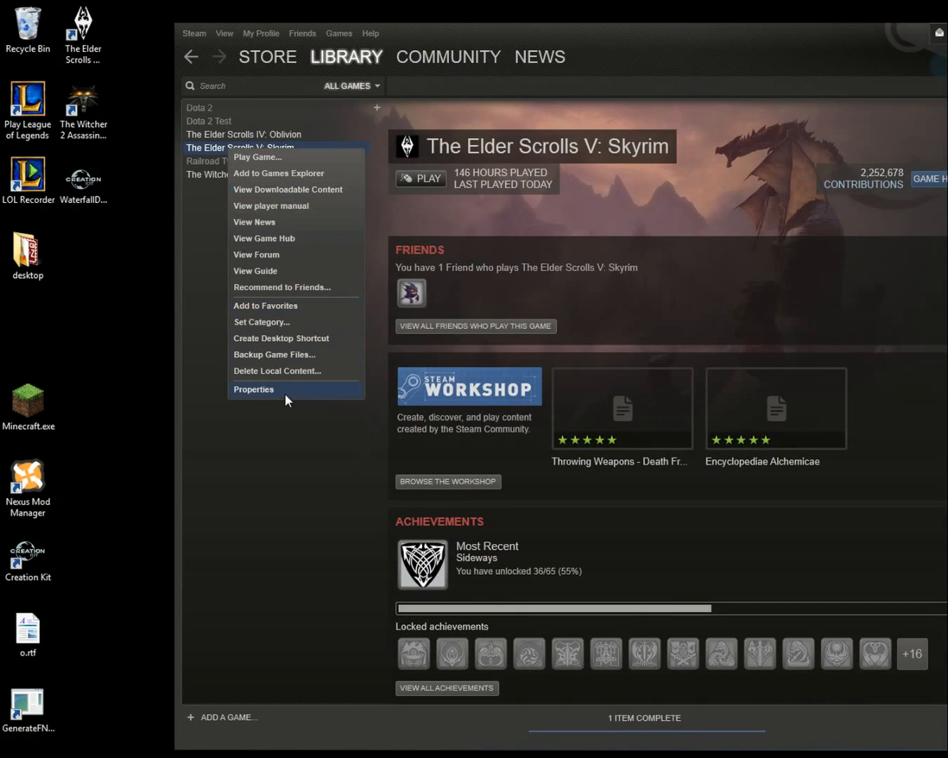
left_click(253, 388)
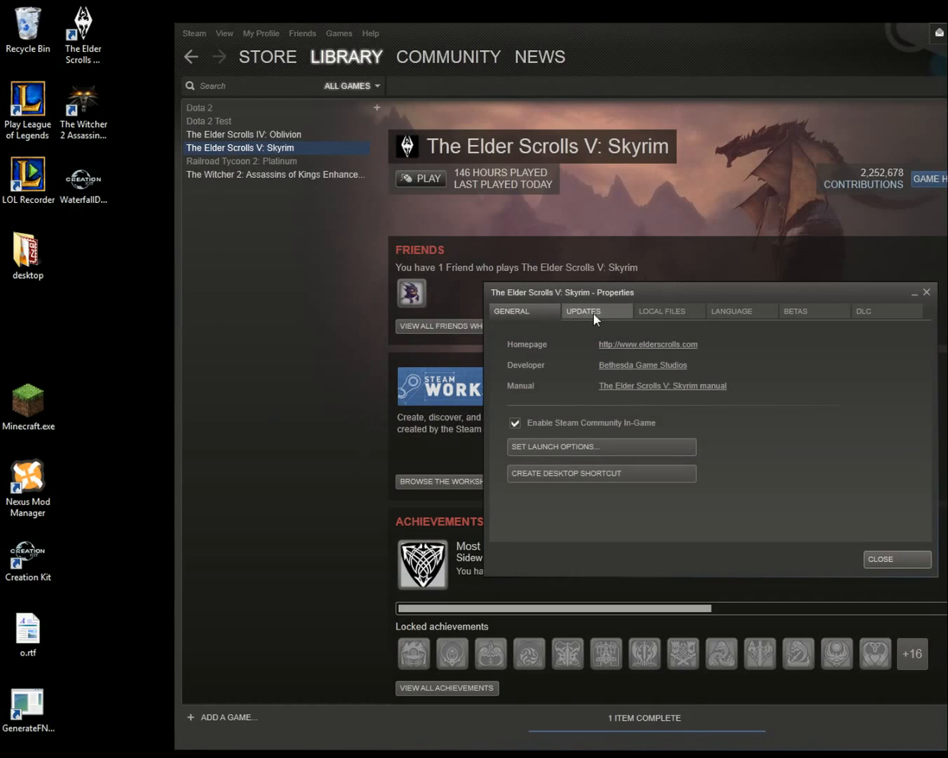
Step: Untick 'Enable Steam Cloud synchronization' under Updates and close Properties
left_click(583, 311)
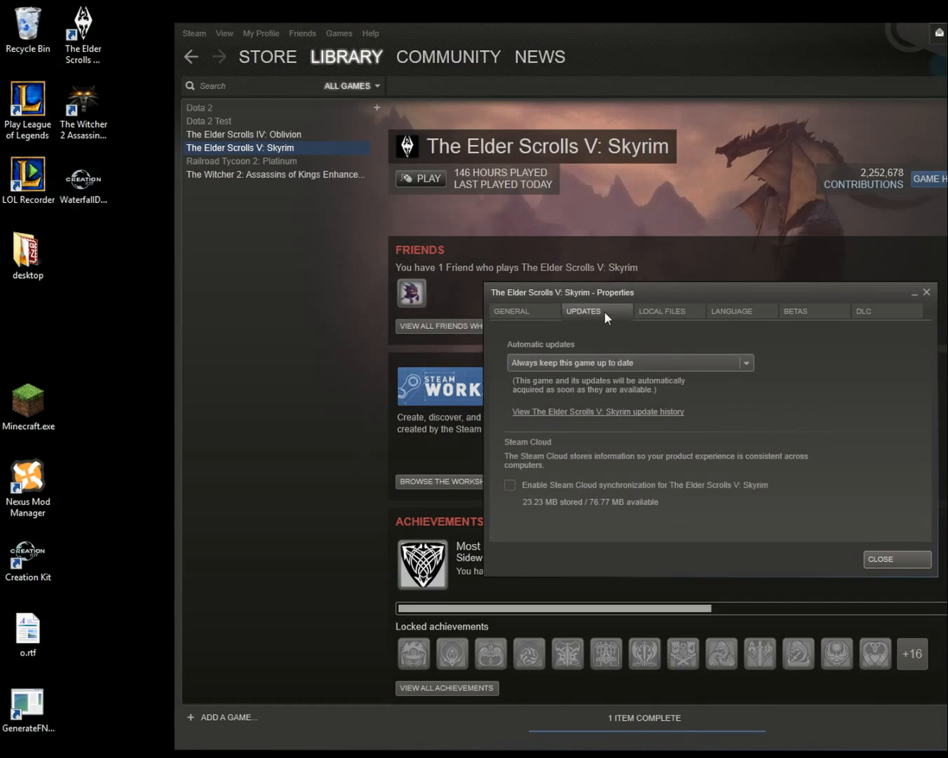
mouse_move(566, 420)
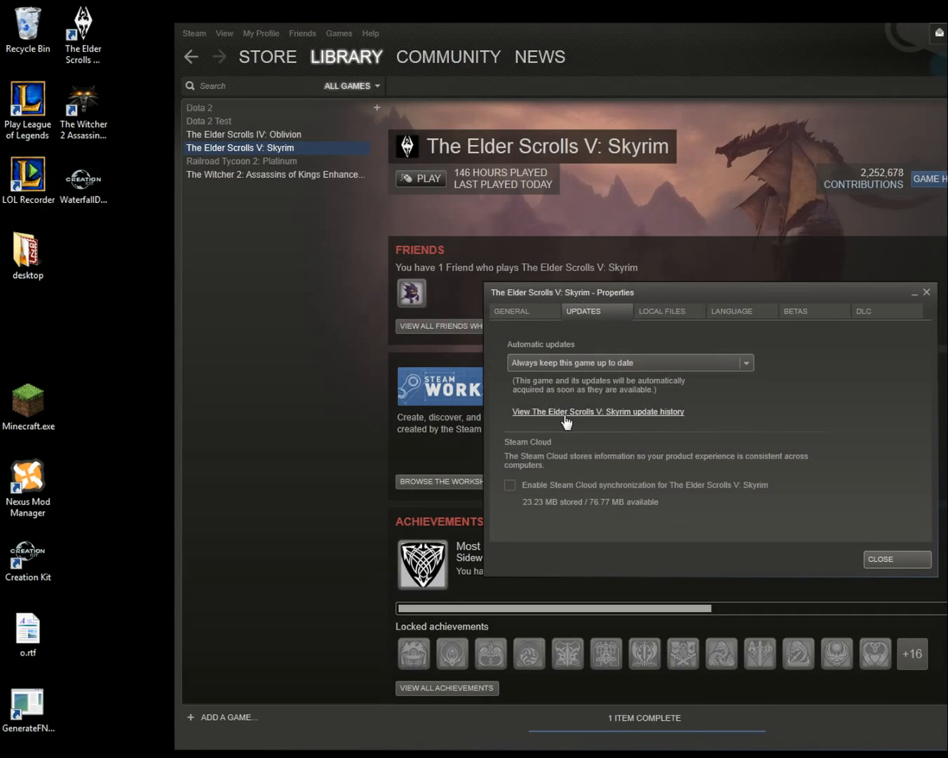
left_click(509, 485)
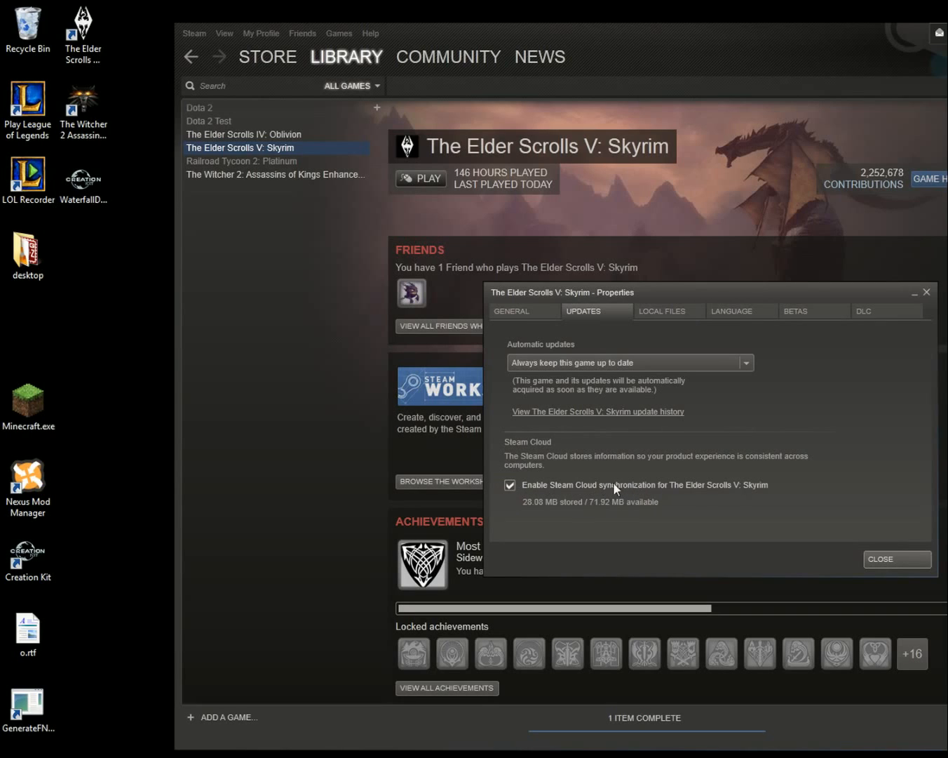
left_click(510, 485)
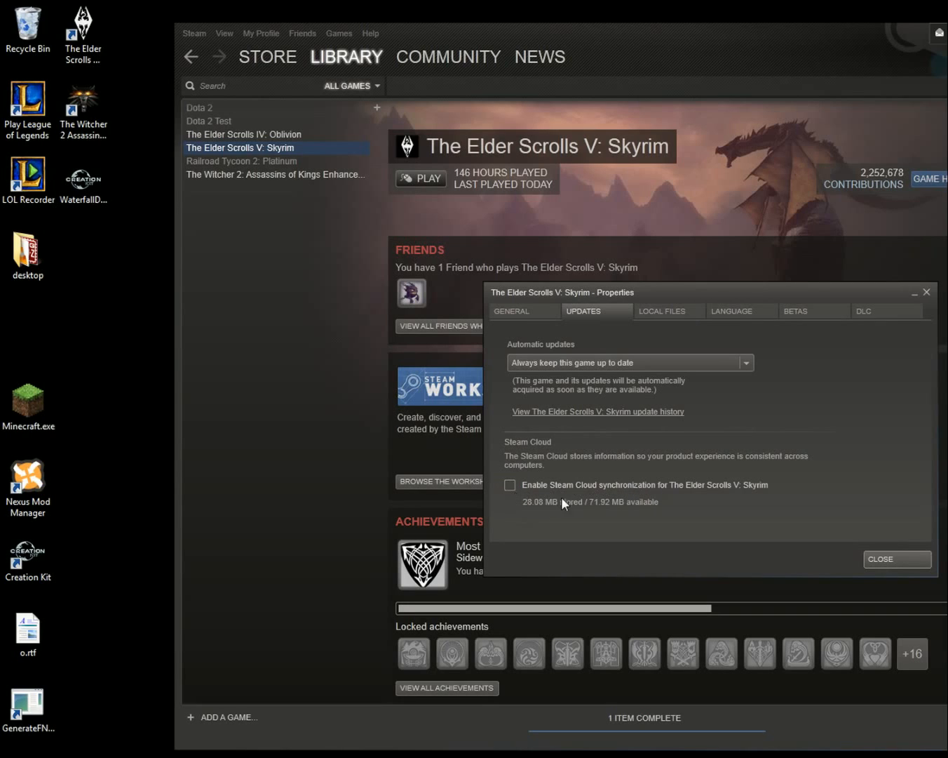
mouse_move(826, 568)
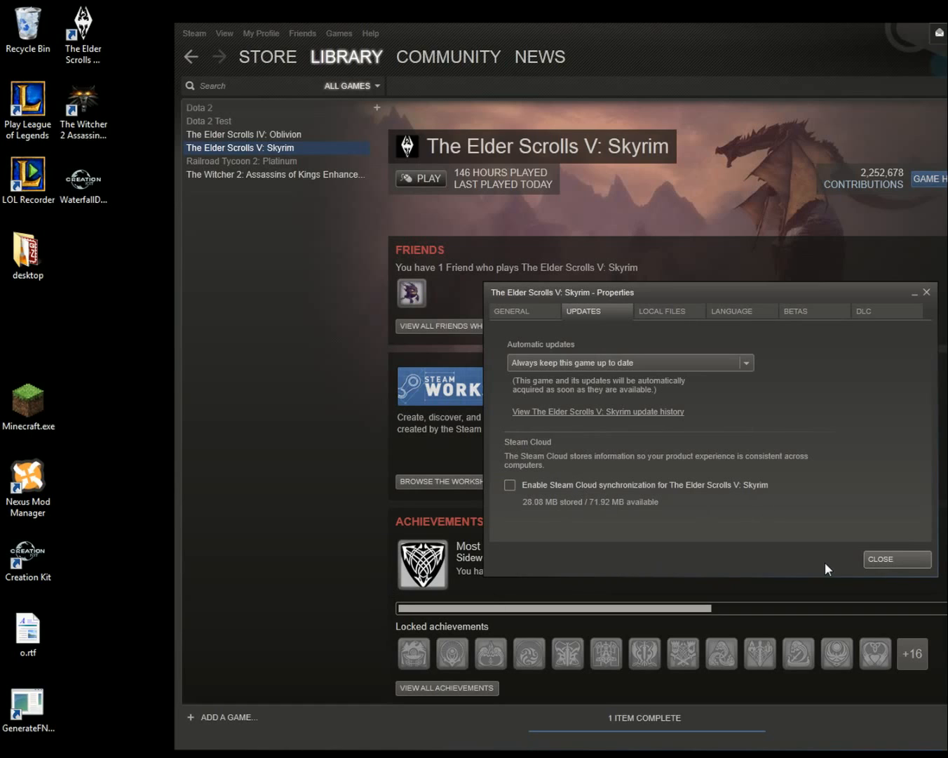
left_click(896, 559)
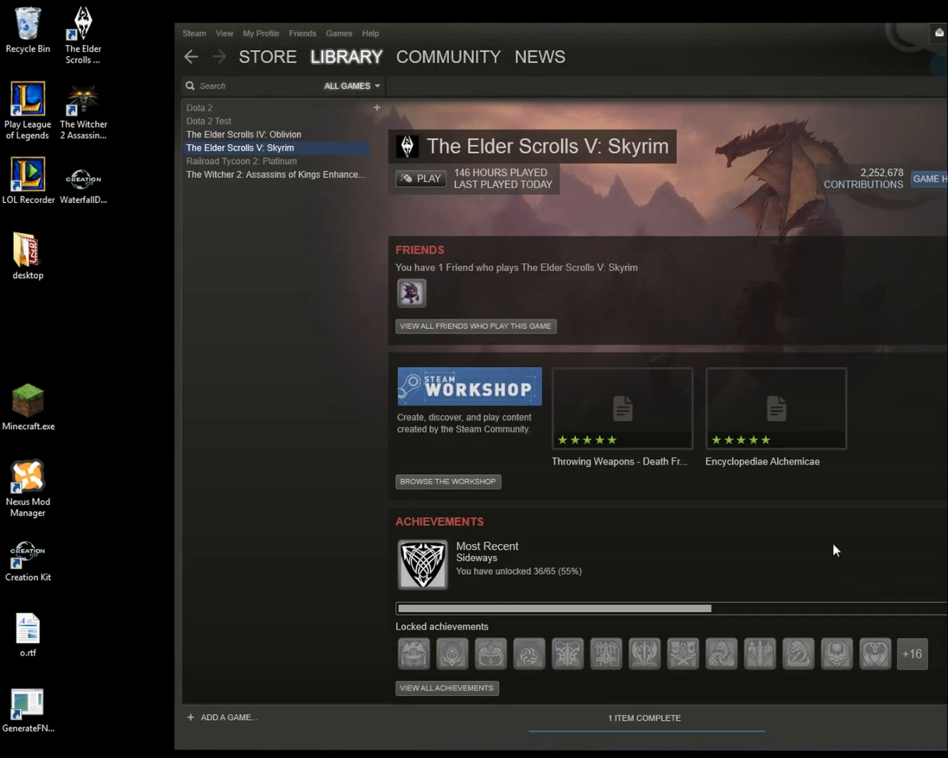
mouse_move(330, 208)
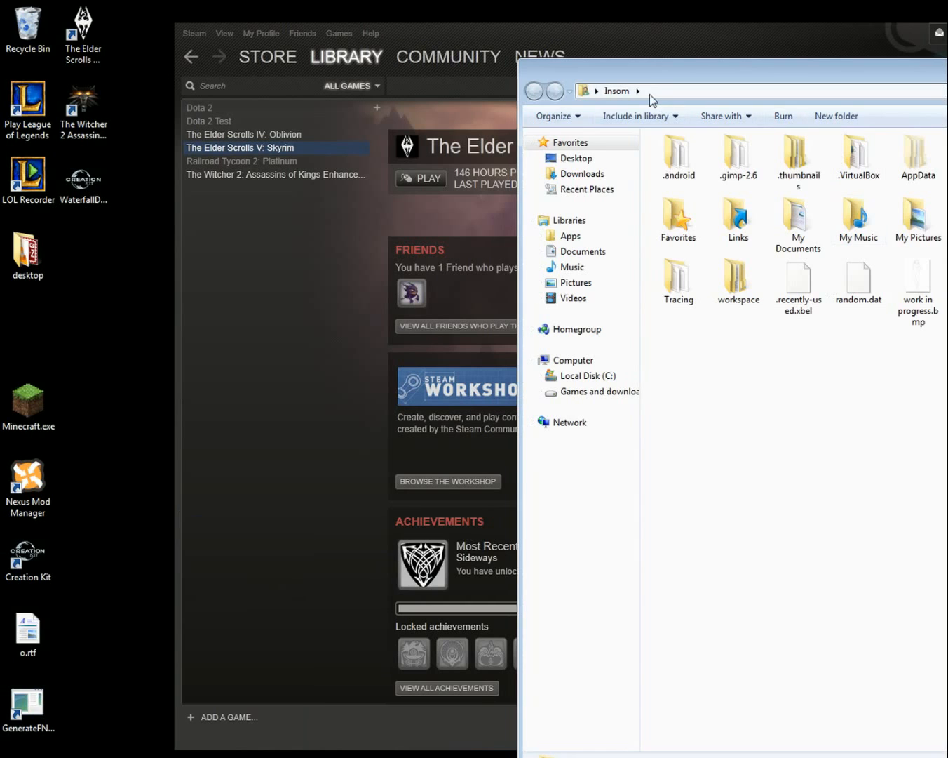
mouse_move(803, 105)
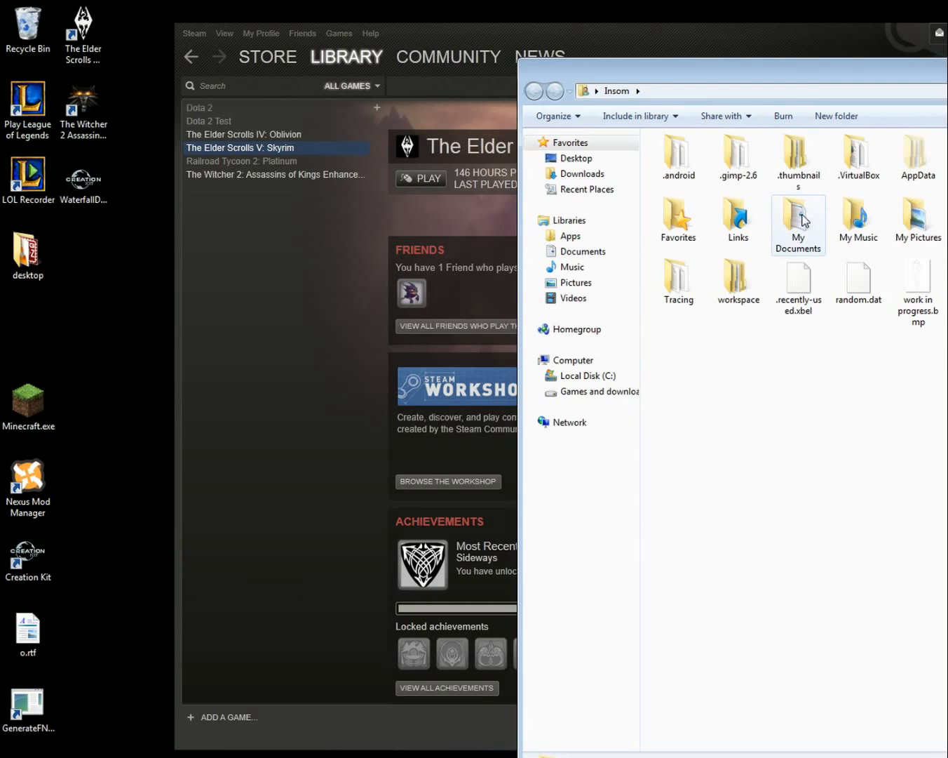
Step: Navigate My Documents > My Games > Skyrim > saves in Explorer
double_click(798, 221)
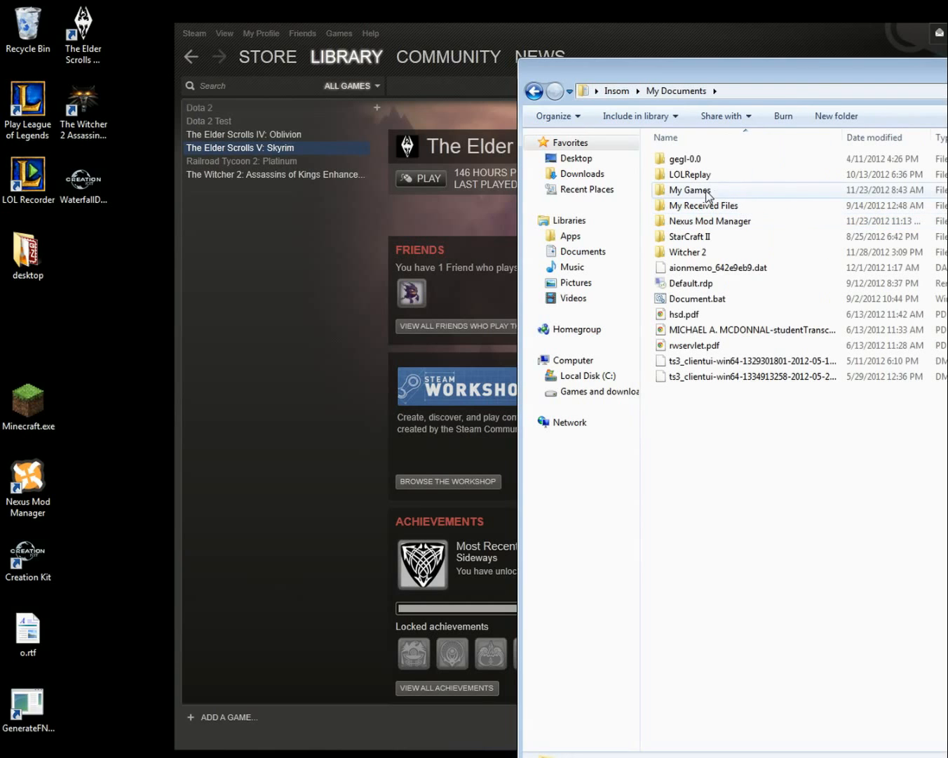
double_click(689, 190)
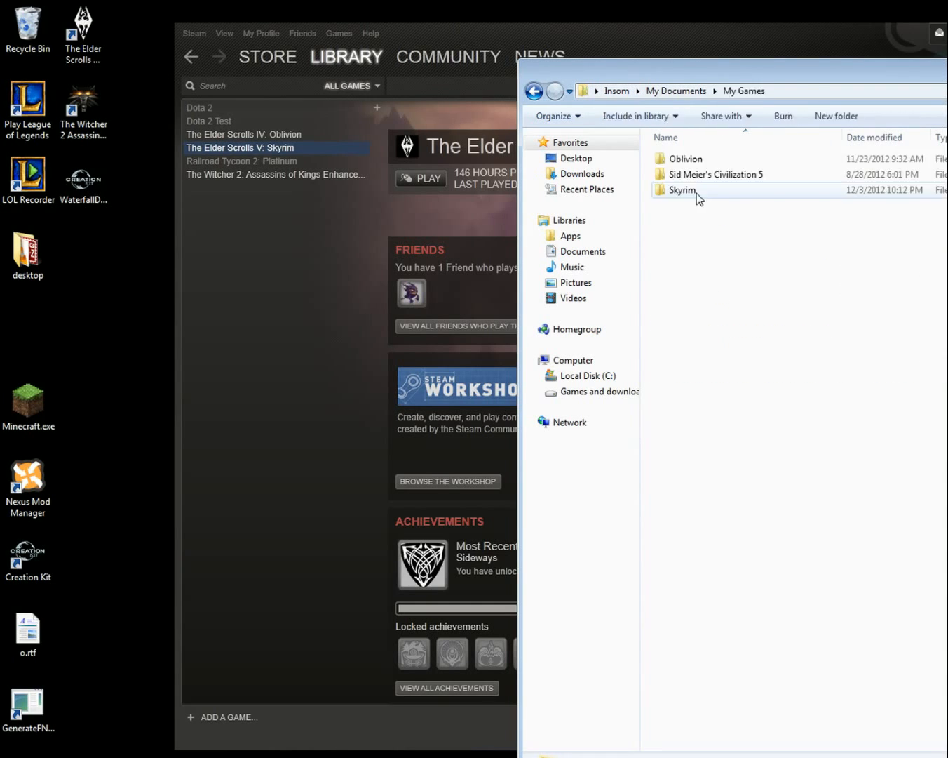
left_click(698, 190)
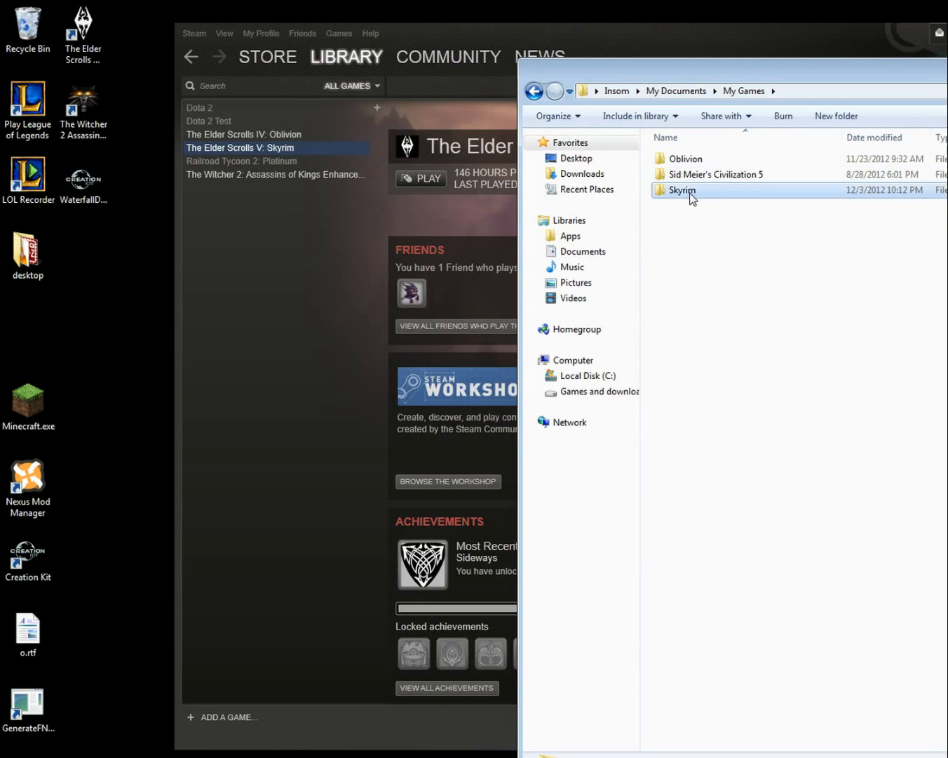
double_click(682, 190)
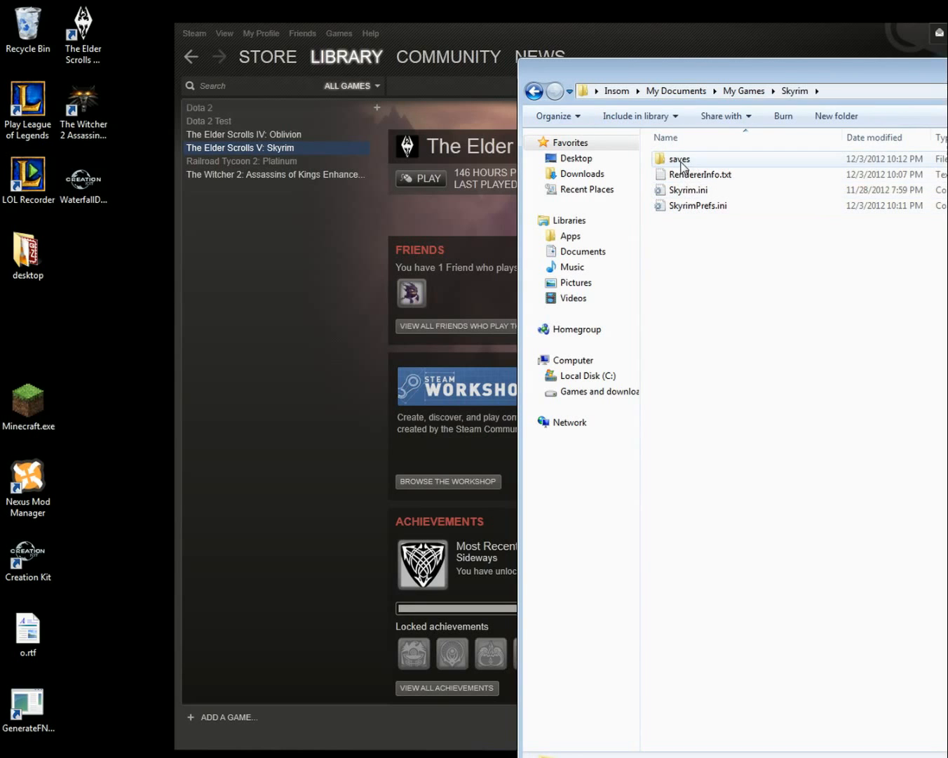
double_click(678, 159)
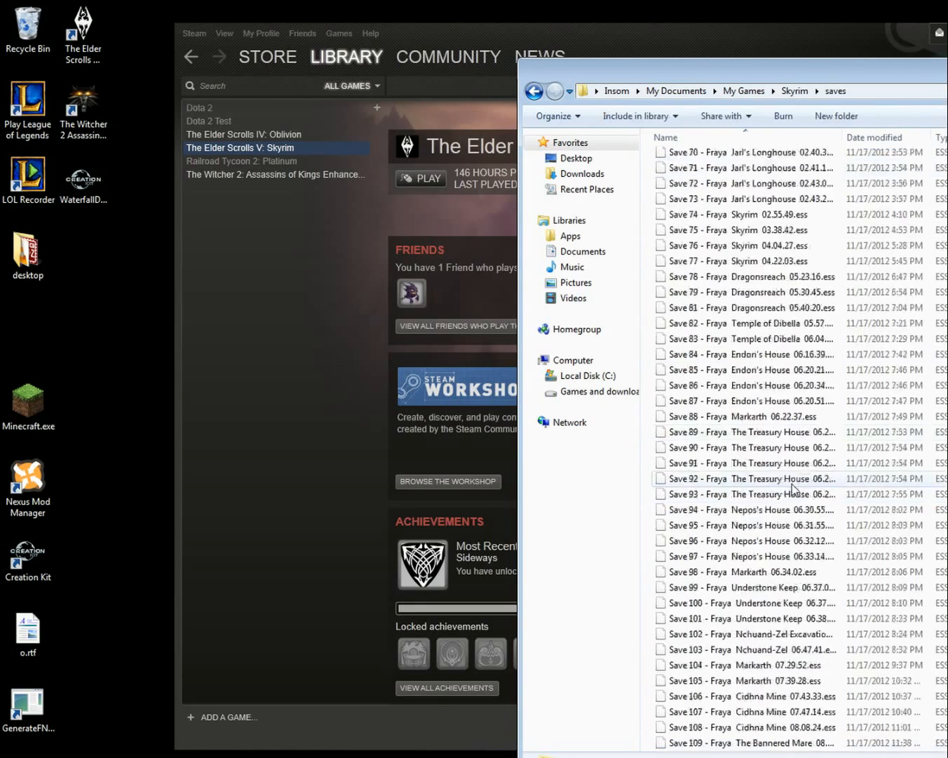
Step: Select the Skyrim save files and bring up their context menu
scroll("down", 3)
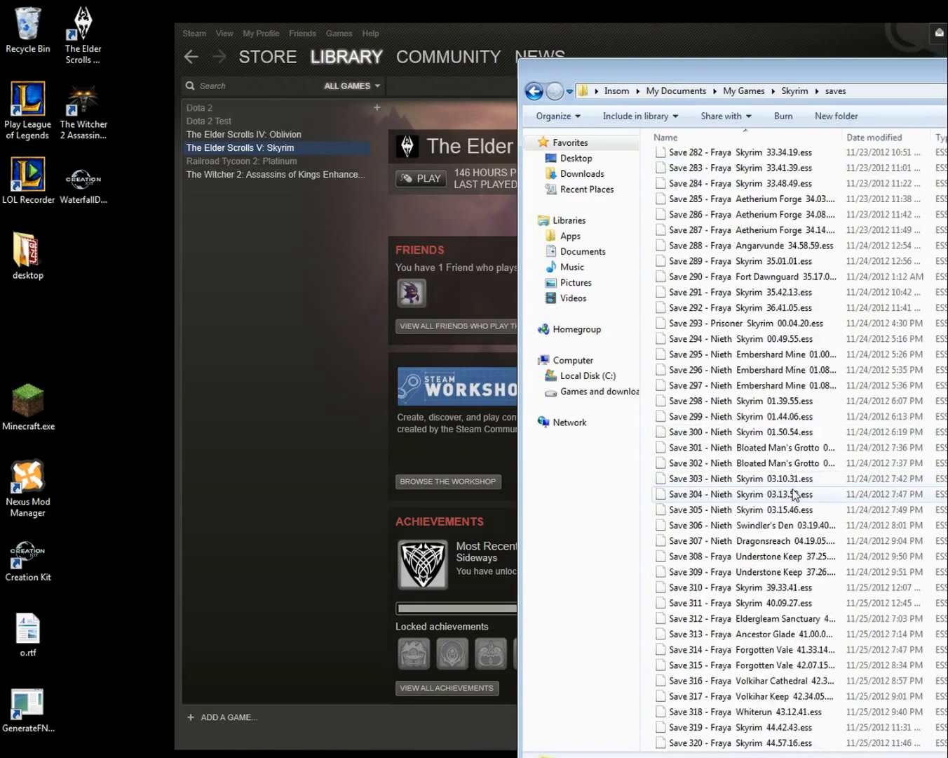
left_click(737, 493)
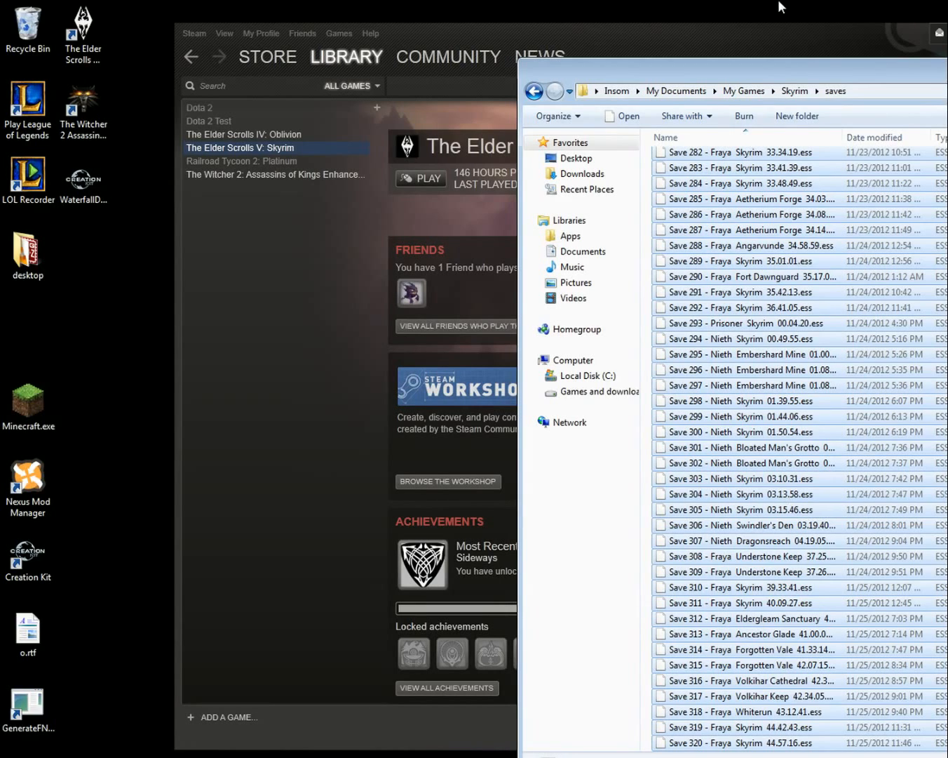
right_click(745, 400)
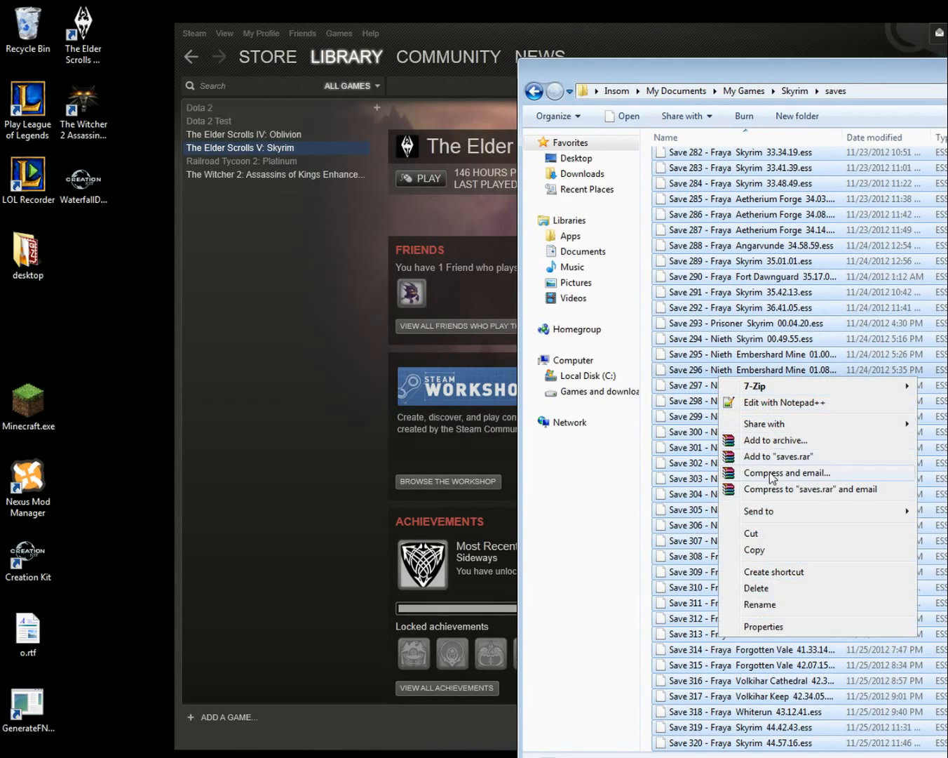
mouse_move(769, 541)
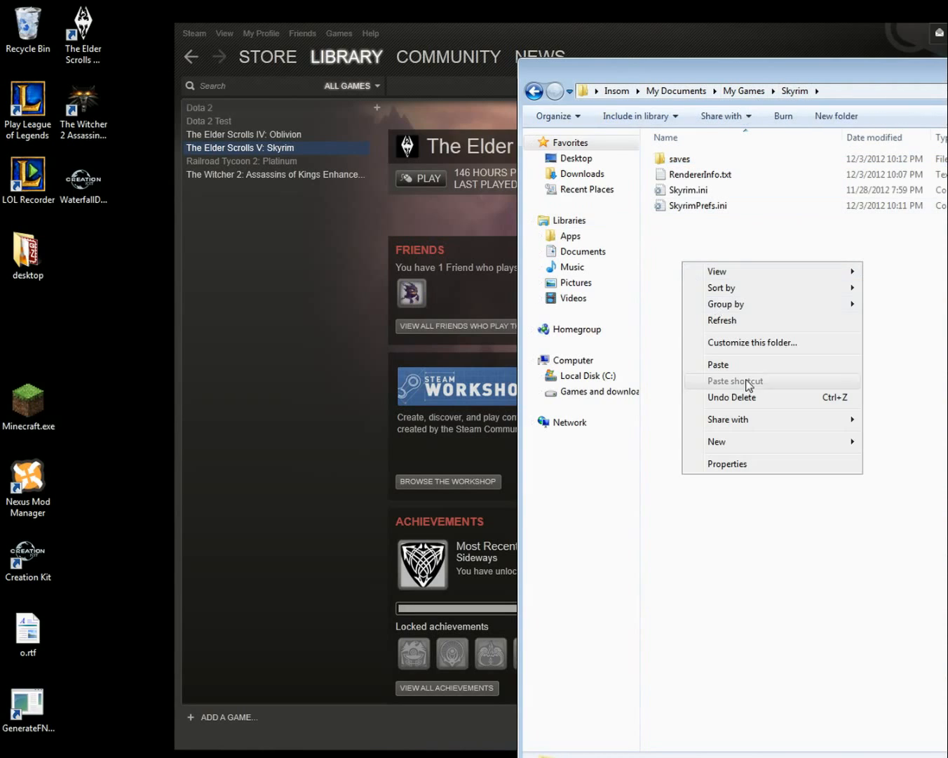
Step: Create a folder named 'old saves' and confirm the saves folder is empty
left_click(717, 441)
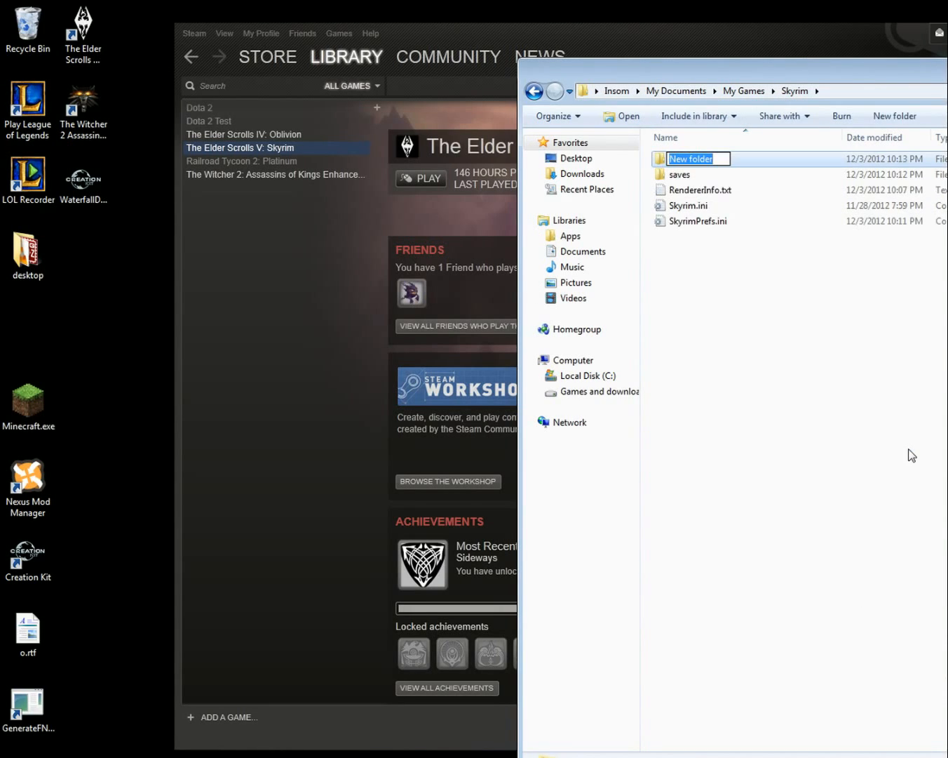
type("o")
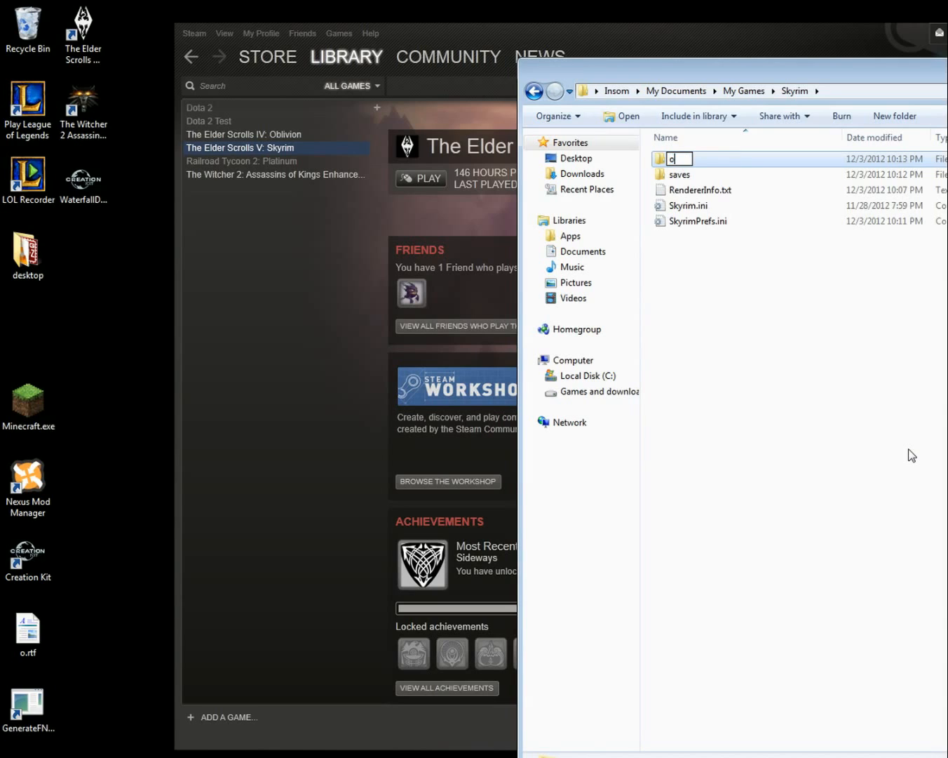
type("ld saves")
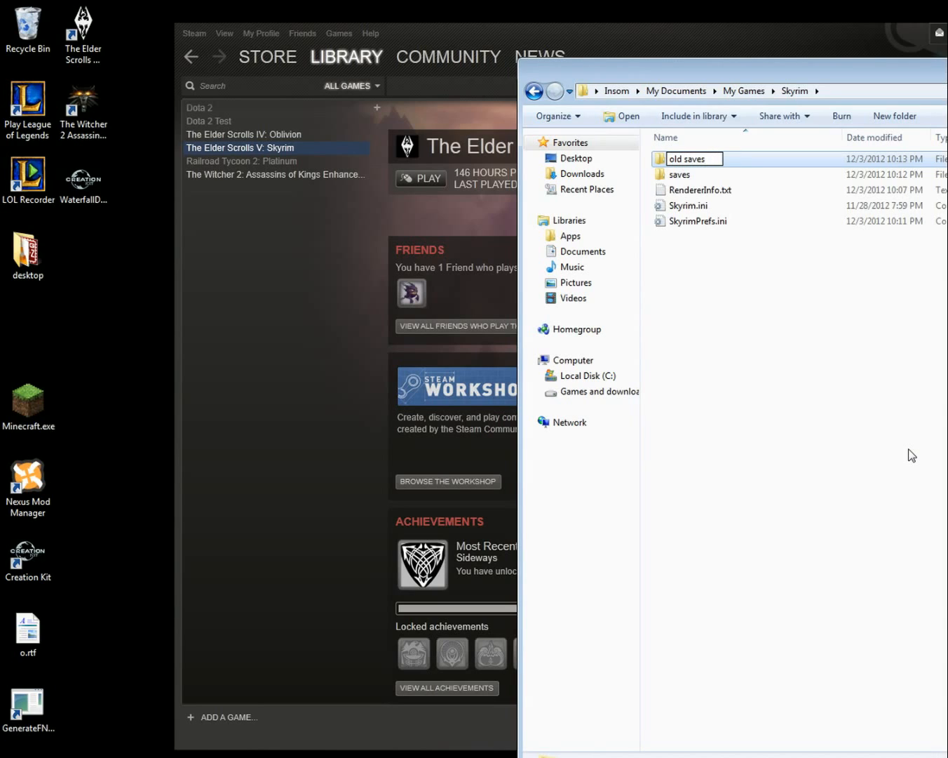
double_click(688, 158)
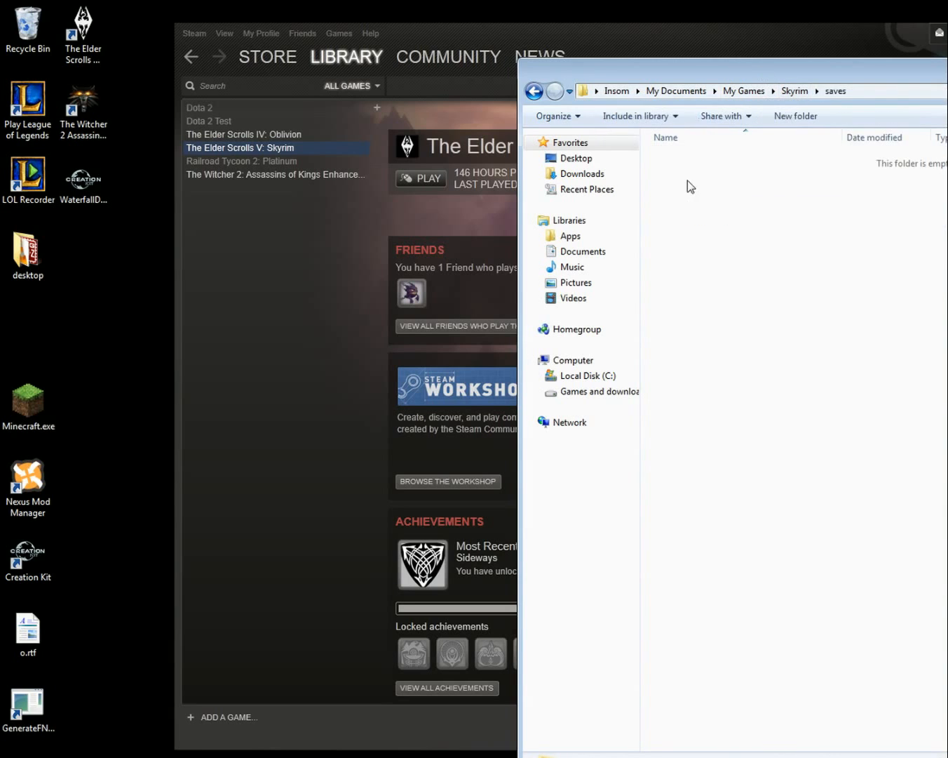
mouse_move(682, 174)
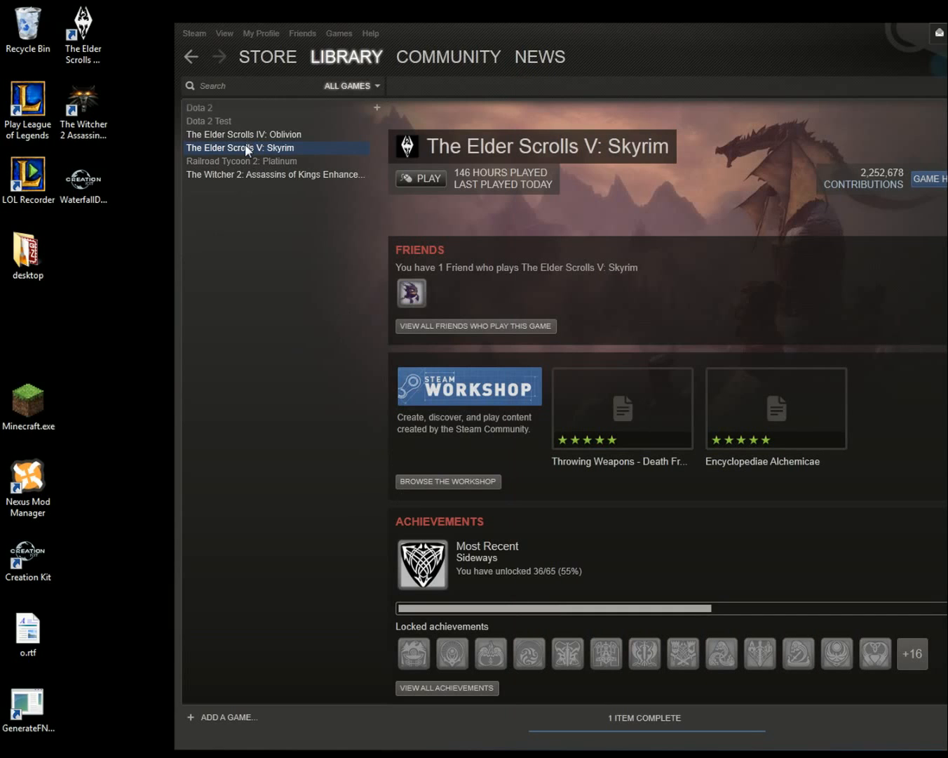
Step: Launch The Elder Scrolls V: Skyrim with Play from the Steam Library
left_click(420, 178)
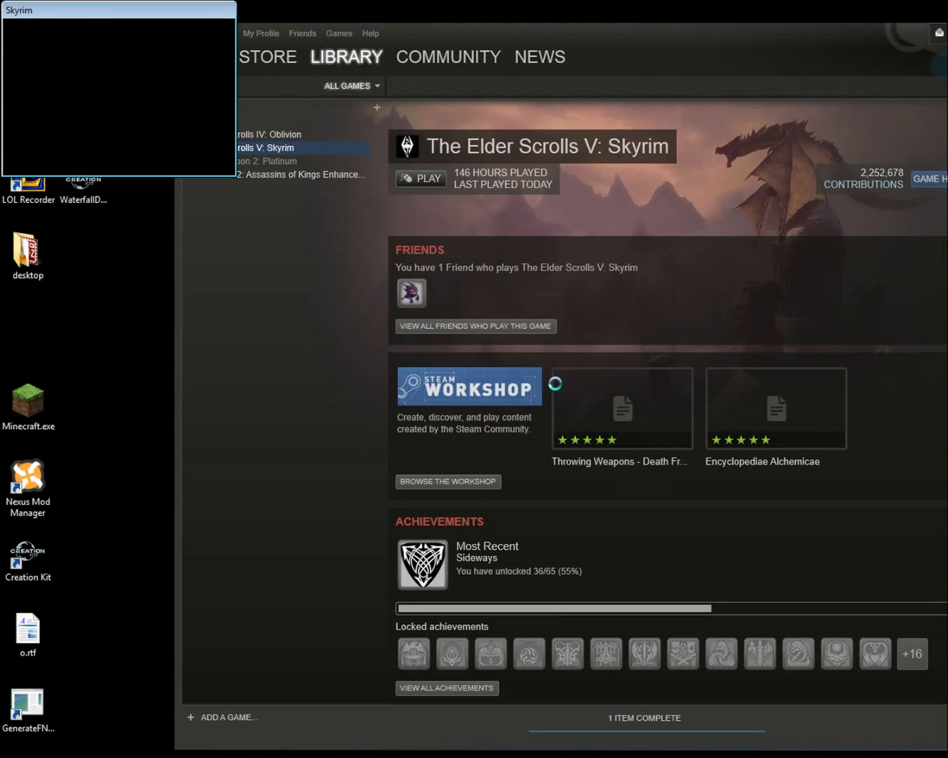
left_click(420, 178)
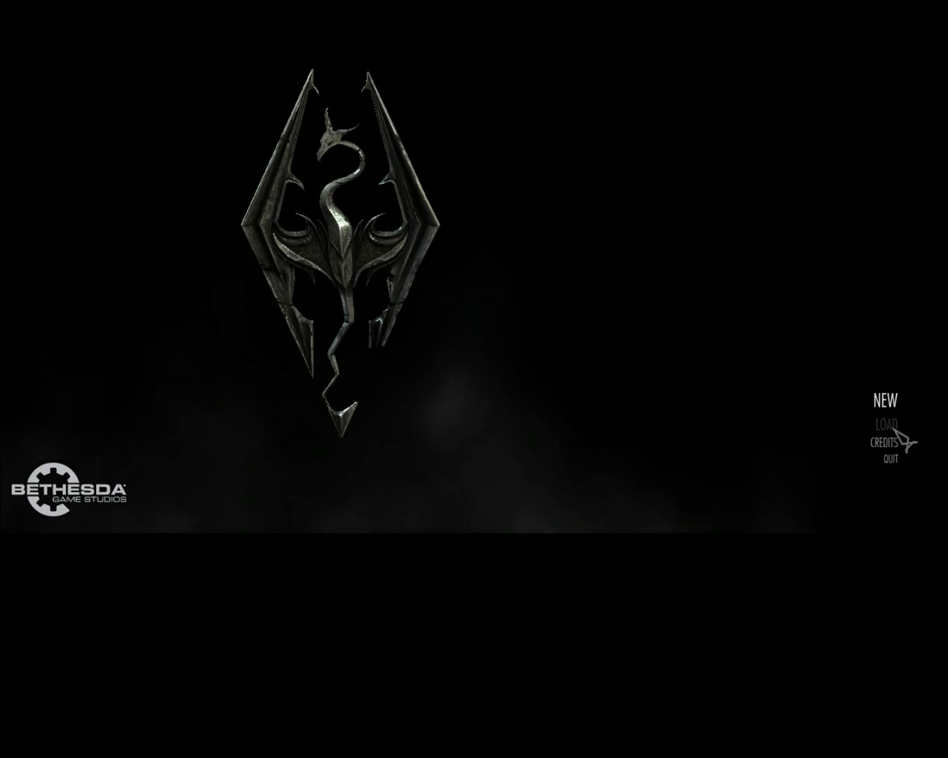
Step: Choose NEW on the main menu, with LOAD greyed out, to get 'Start a new game?'
left_click(886, 401)
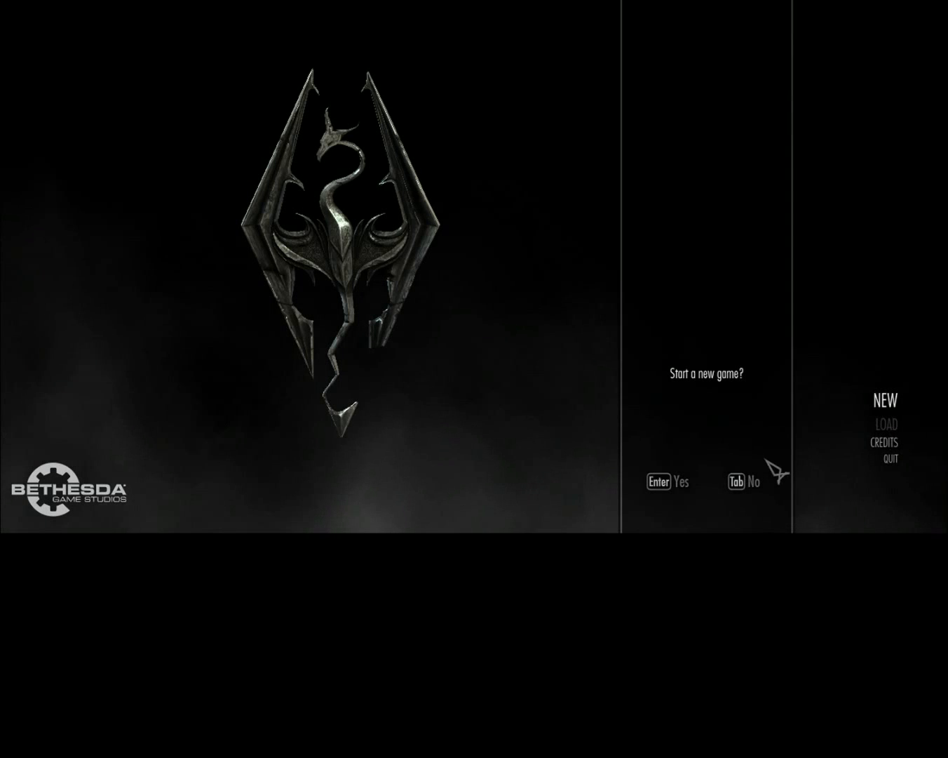